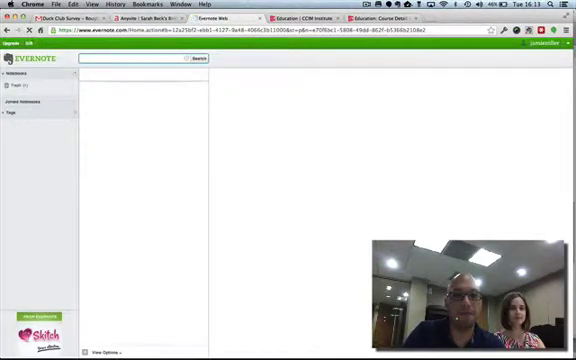
Select the Sample Meeting Notes note so its date, attendees, purpose and next steps show.
click(32, 180)
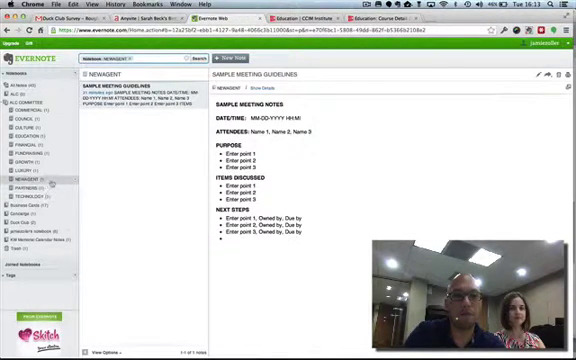